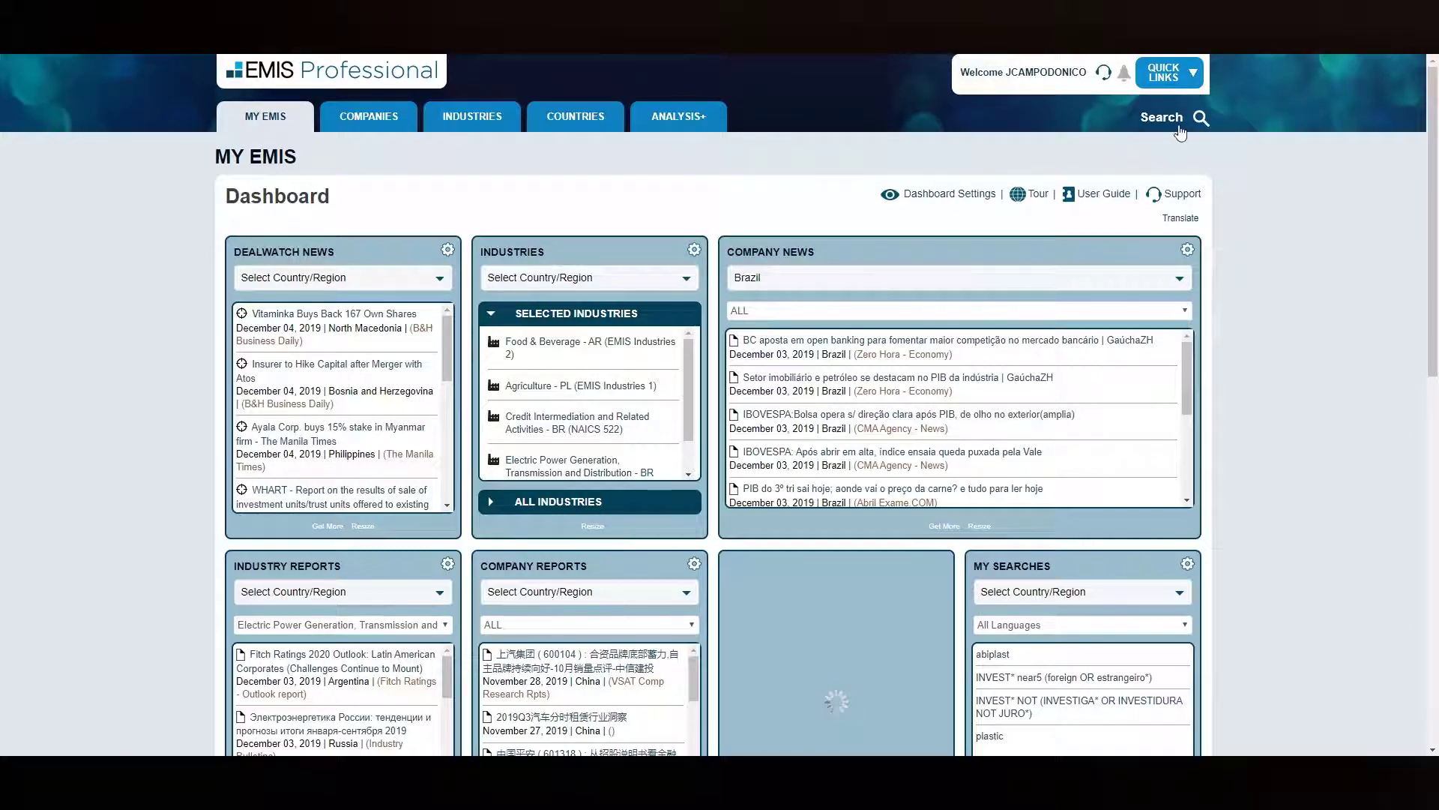
# - Expand the header search bar to reveal recent searches and country, language and date filters
pyautogui.click(1199, 117)
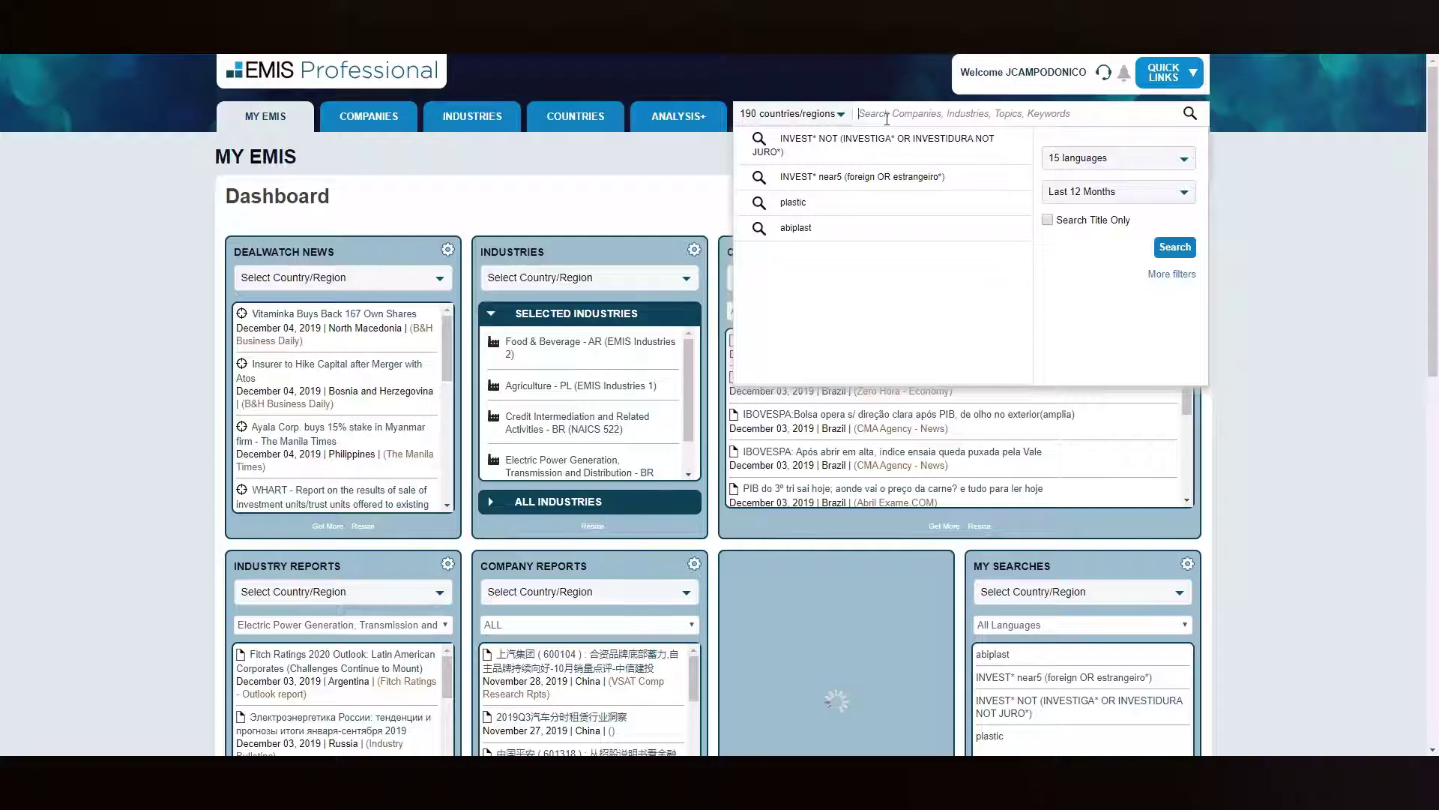
# - Search for 'automotive' with the country filter cleared and set to Brazil only
pyautogui.write('automotive')
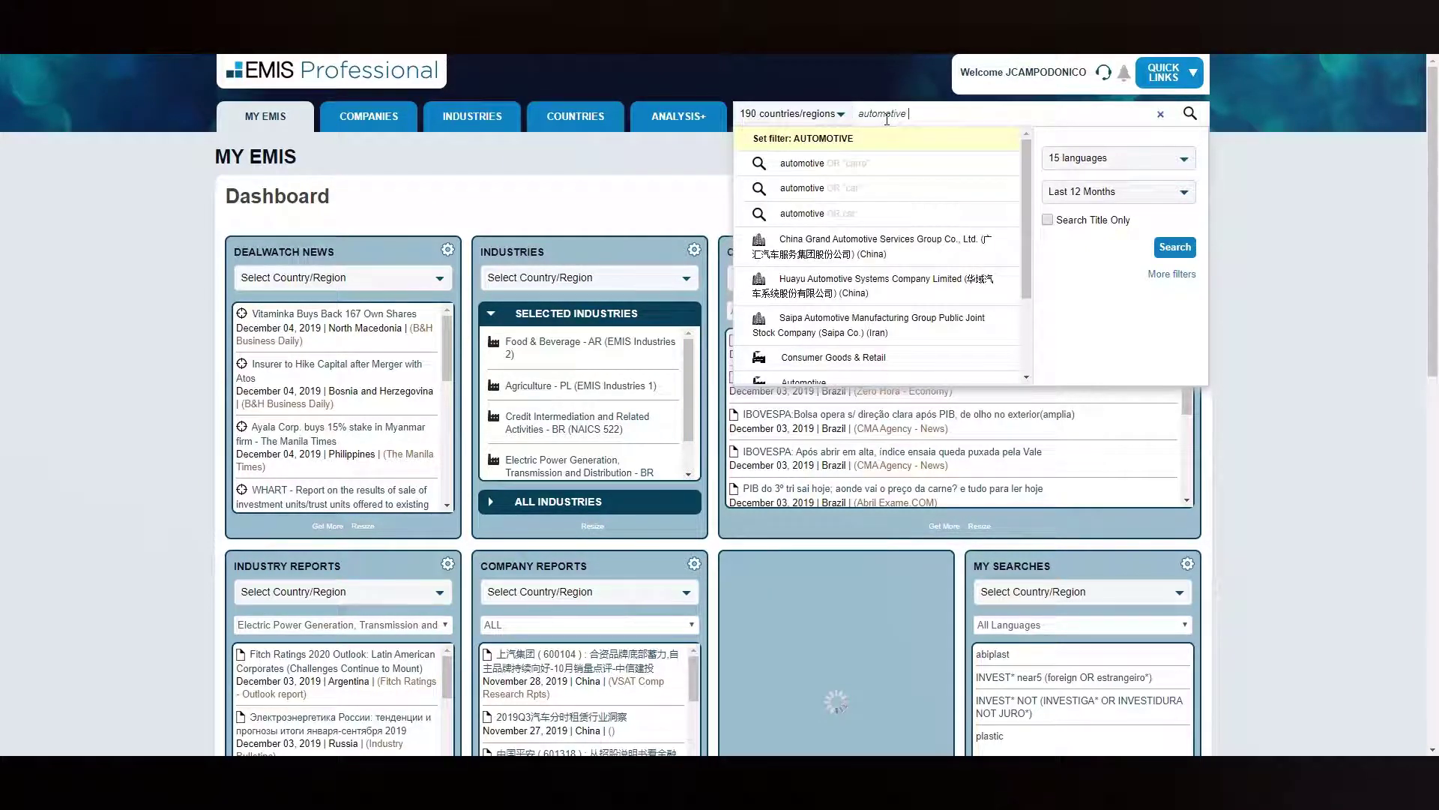
pyautogui.click(789, 113)
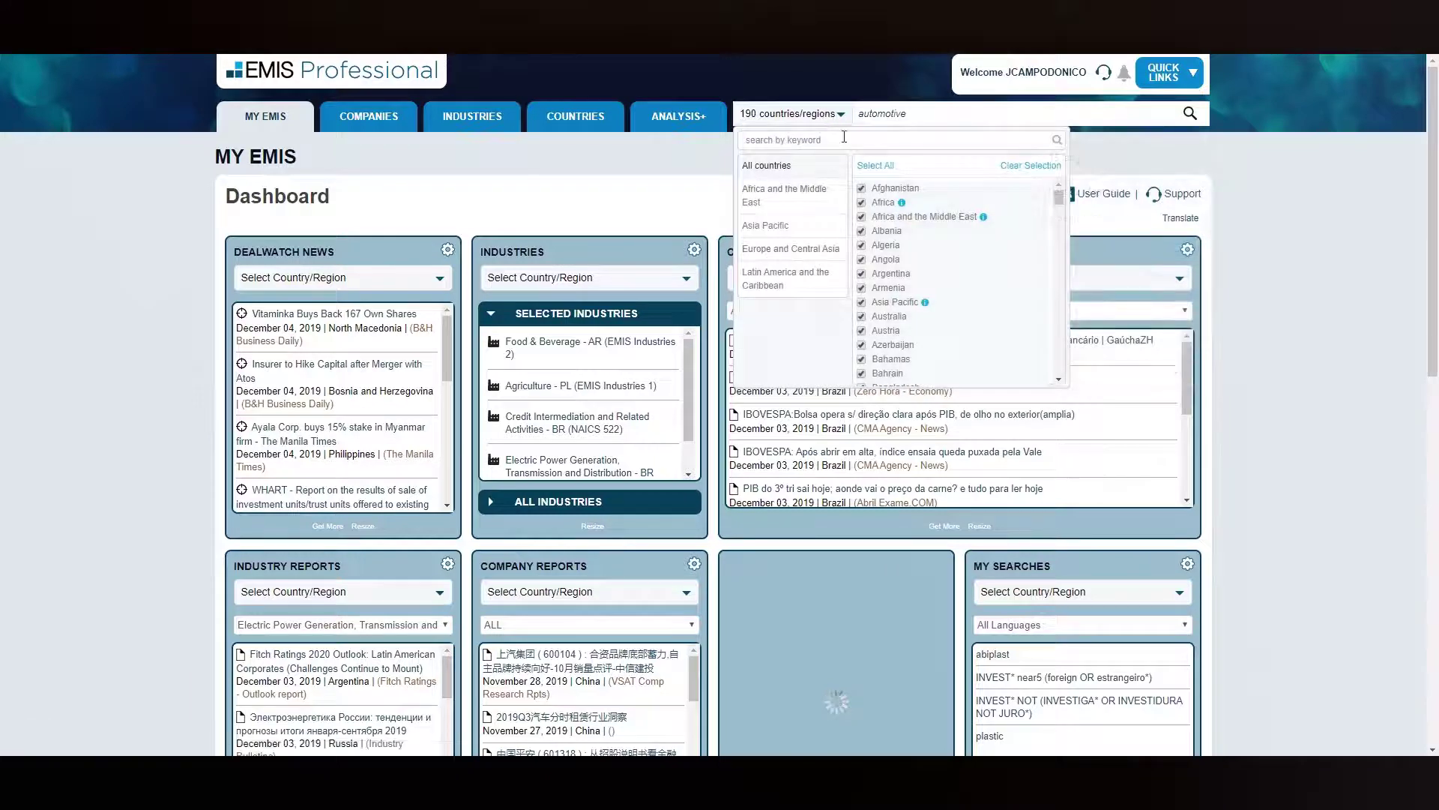
pyautogui.click(1029, 165)
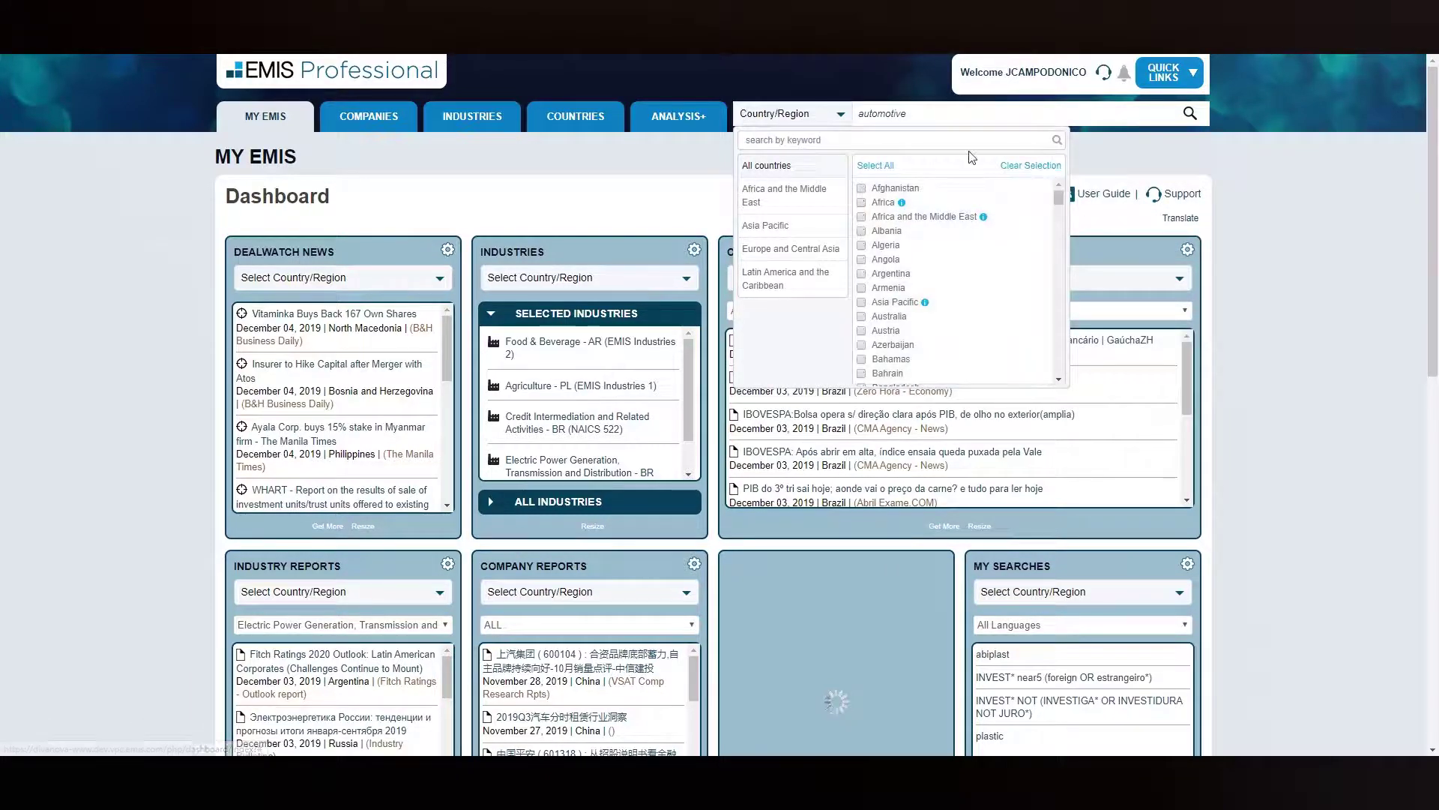
pyautogui.write('bra')
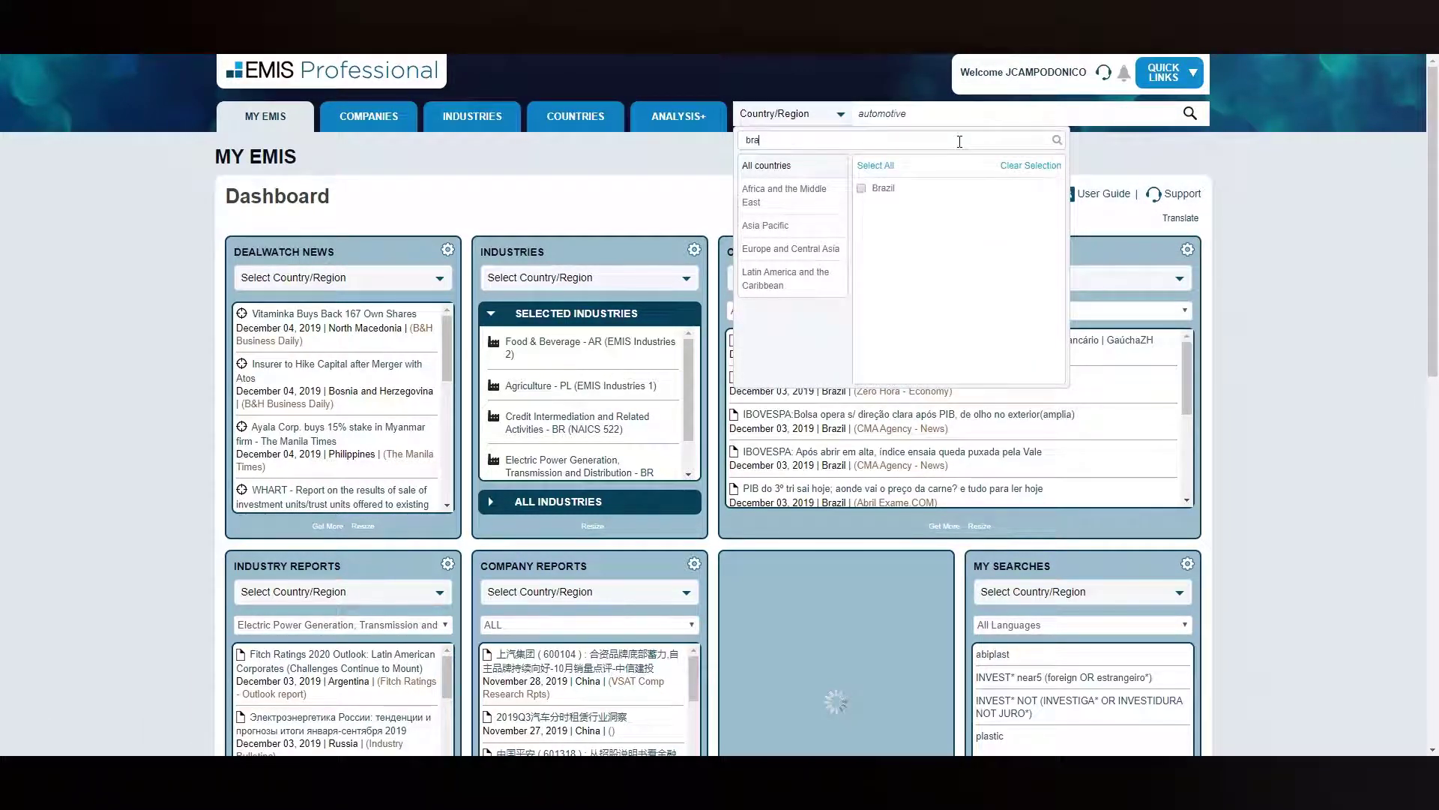
pyautogui.click(861, 188)
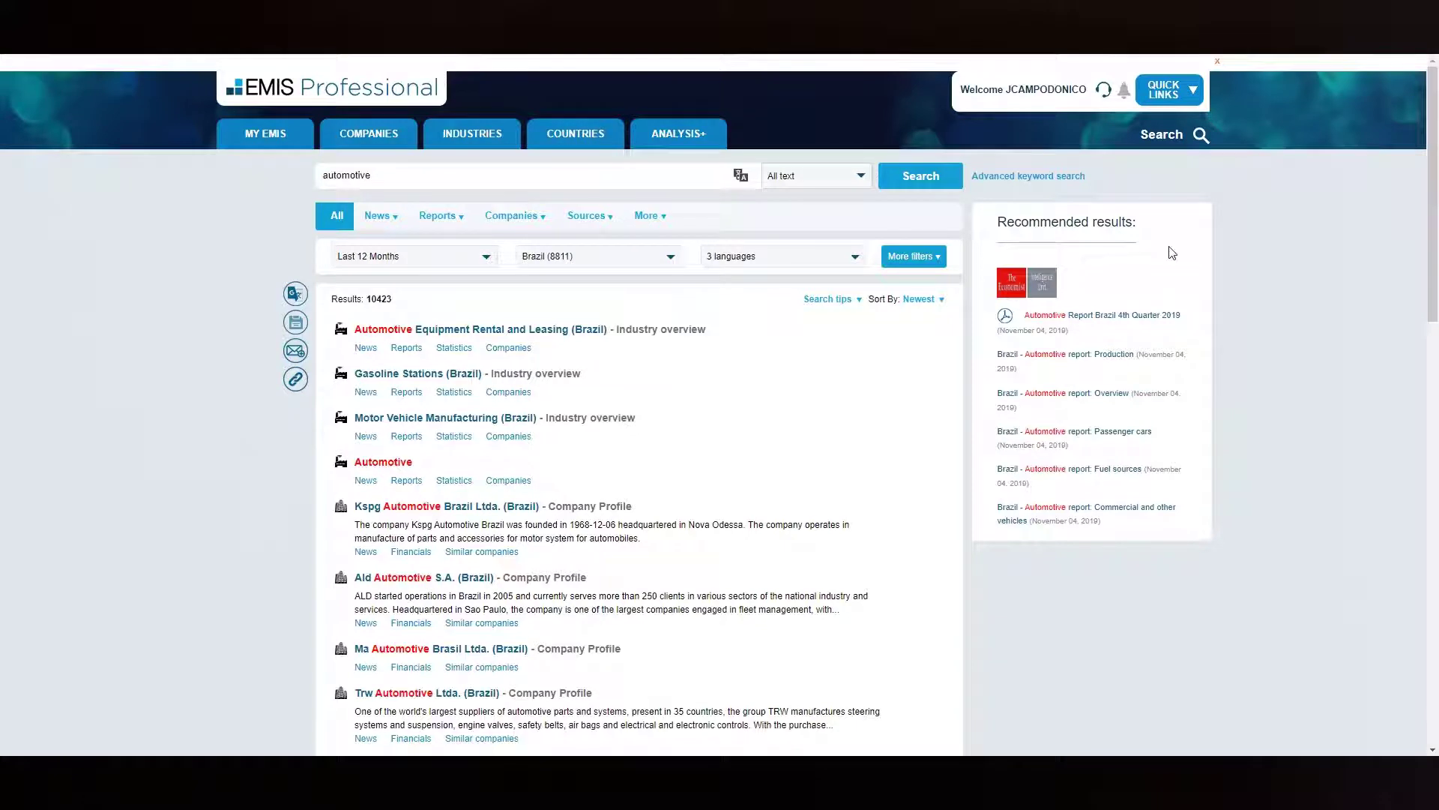
# - Filter the Brazil automotive results to the Industry Research report category
pyautogui.click(438, 215)
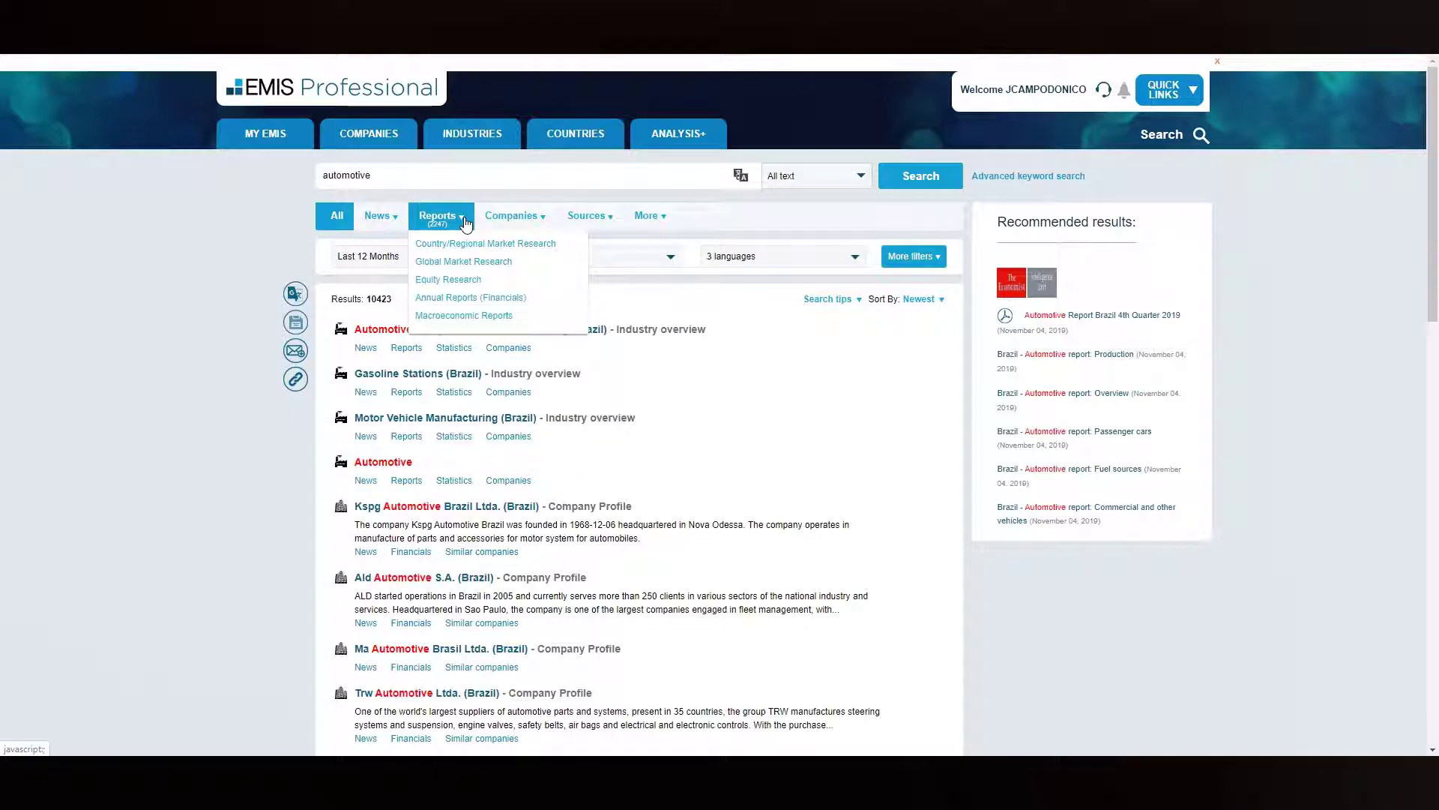
pyautogui.moveTo(486, 248)
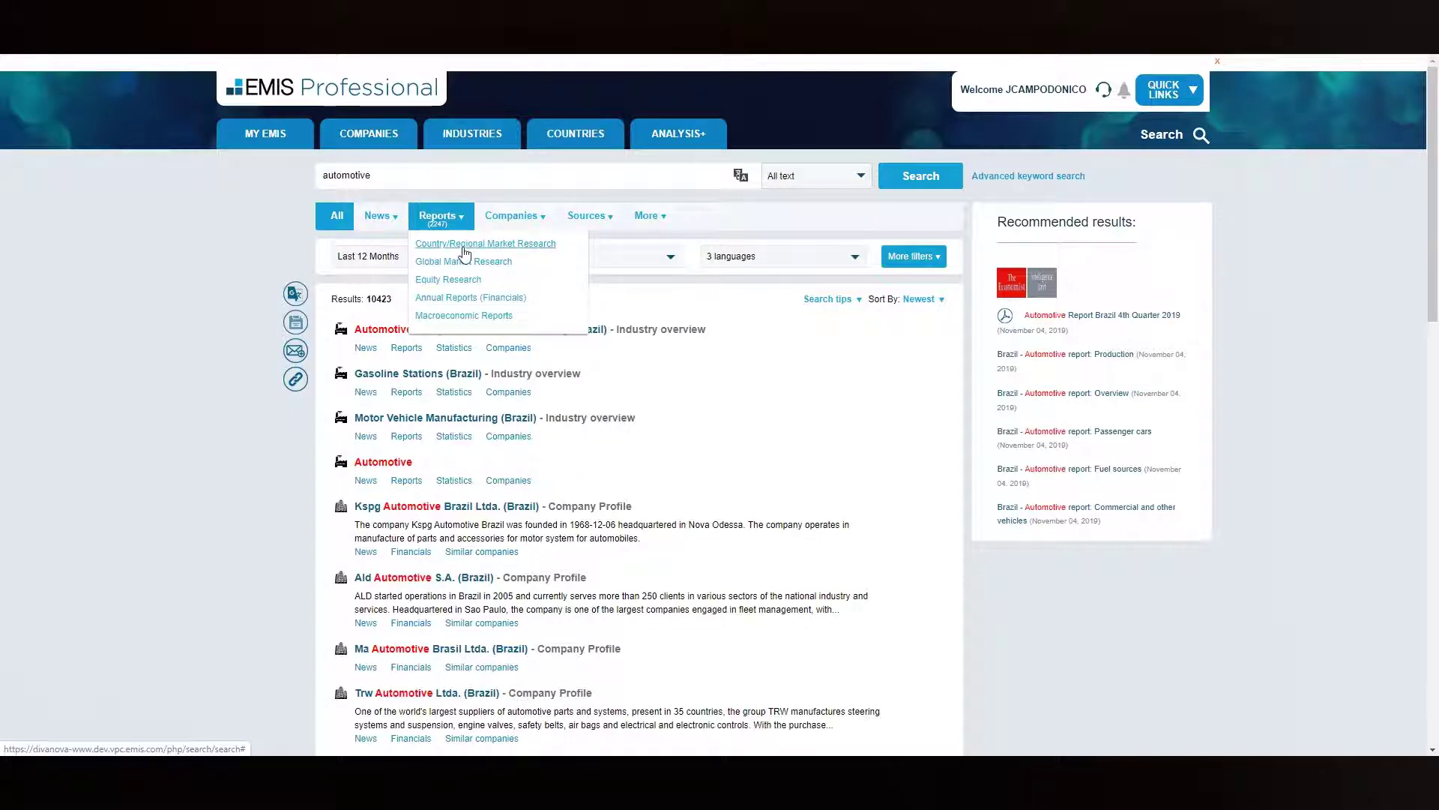
pyautogui.click(485, 243)
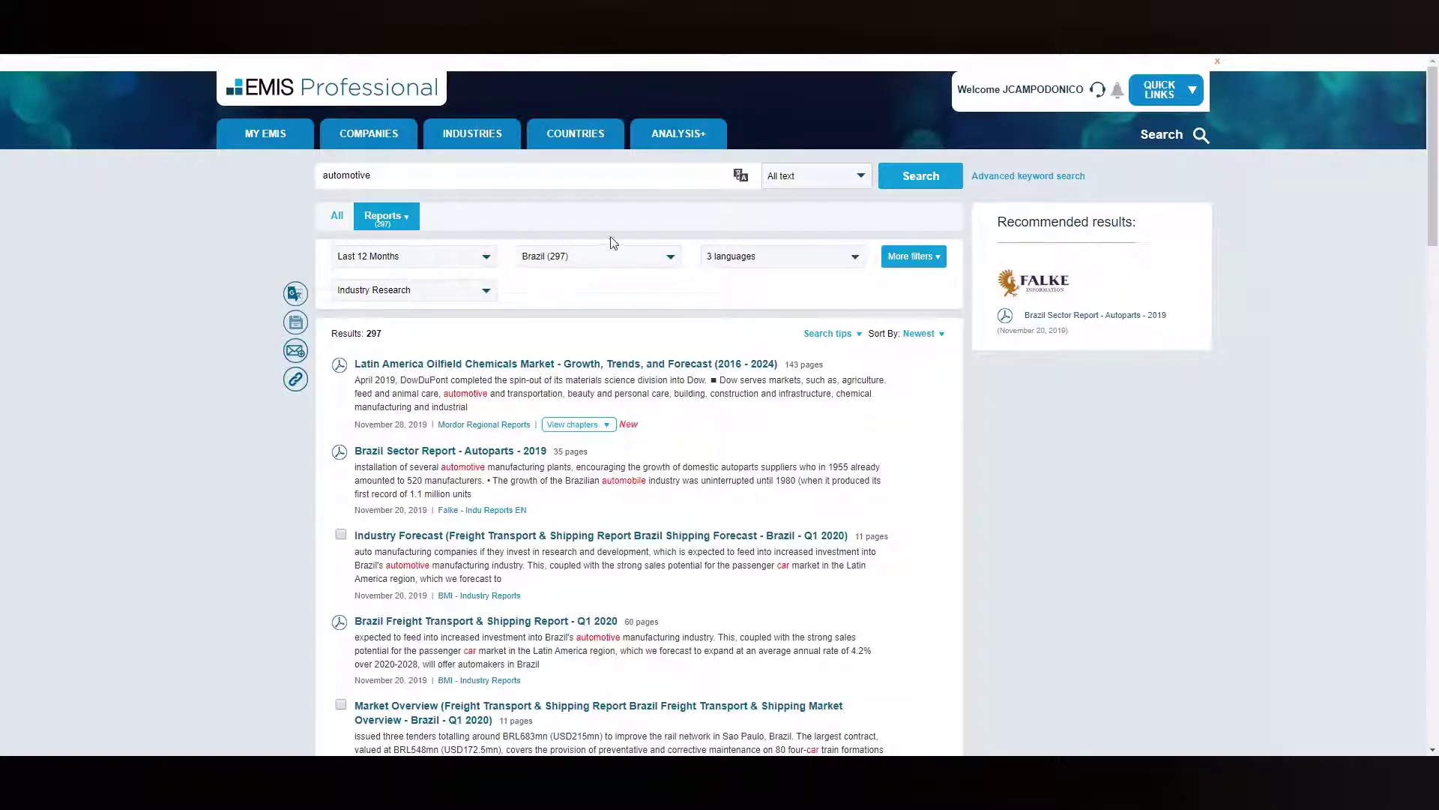
pyautogui.moveTo(741, 265)
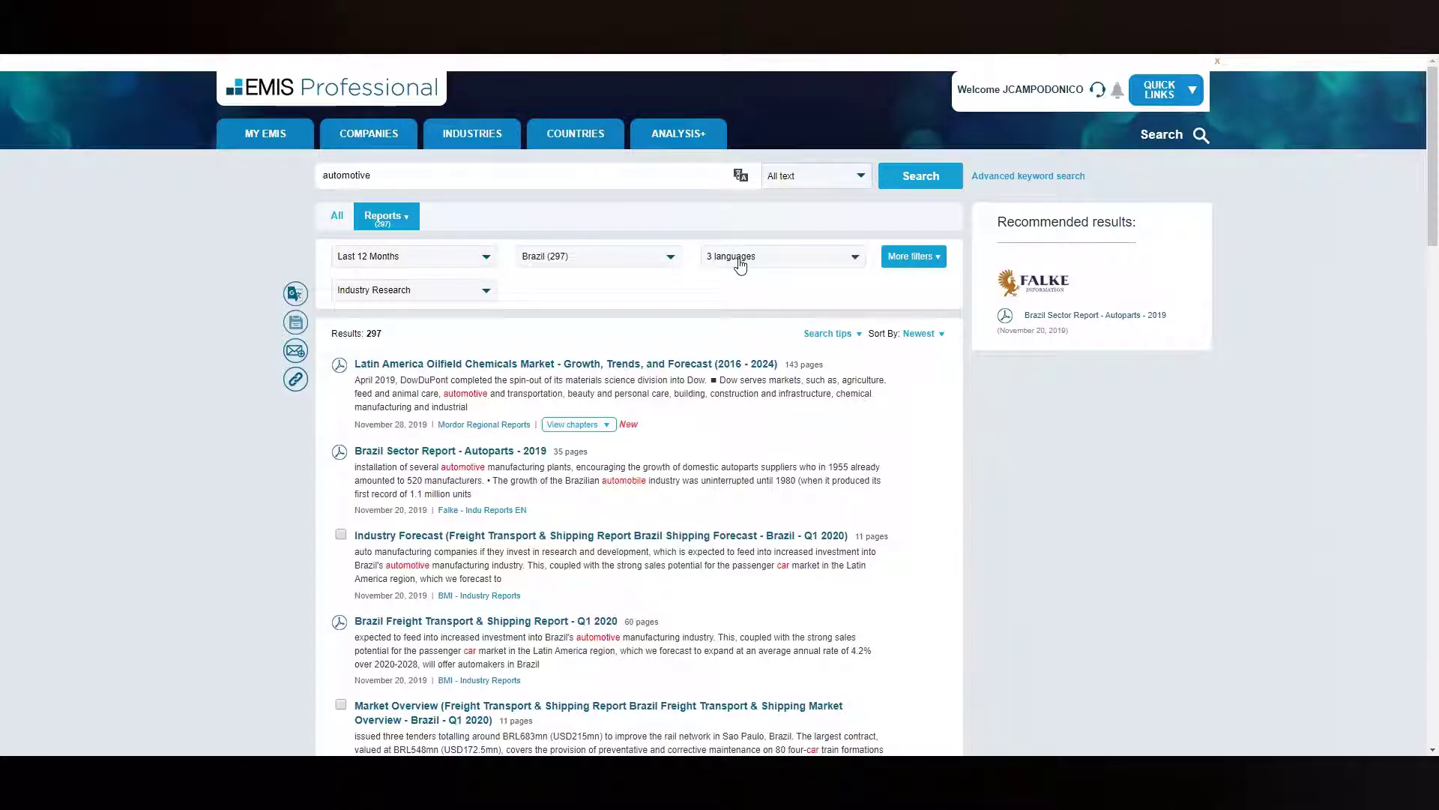
pyautogui.click(921, 333)
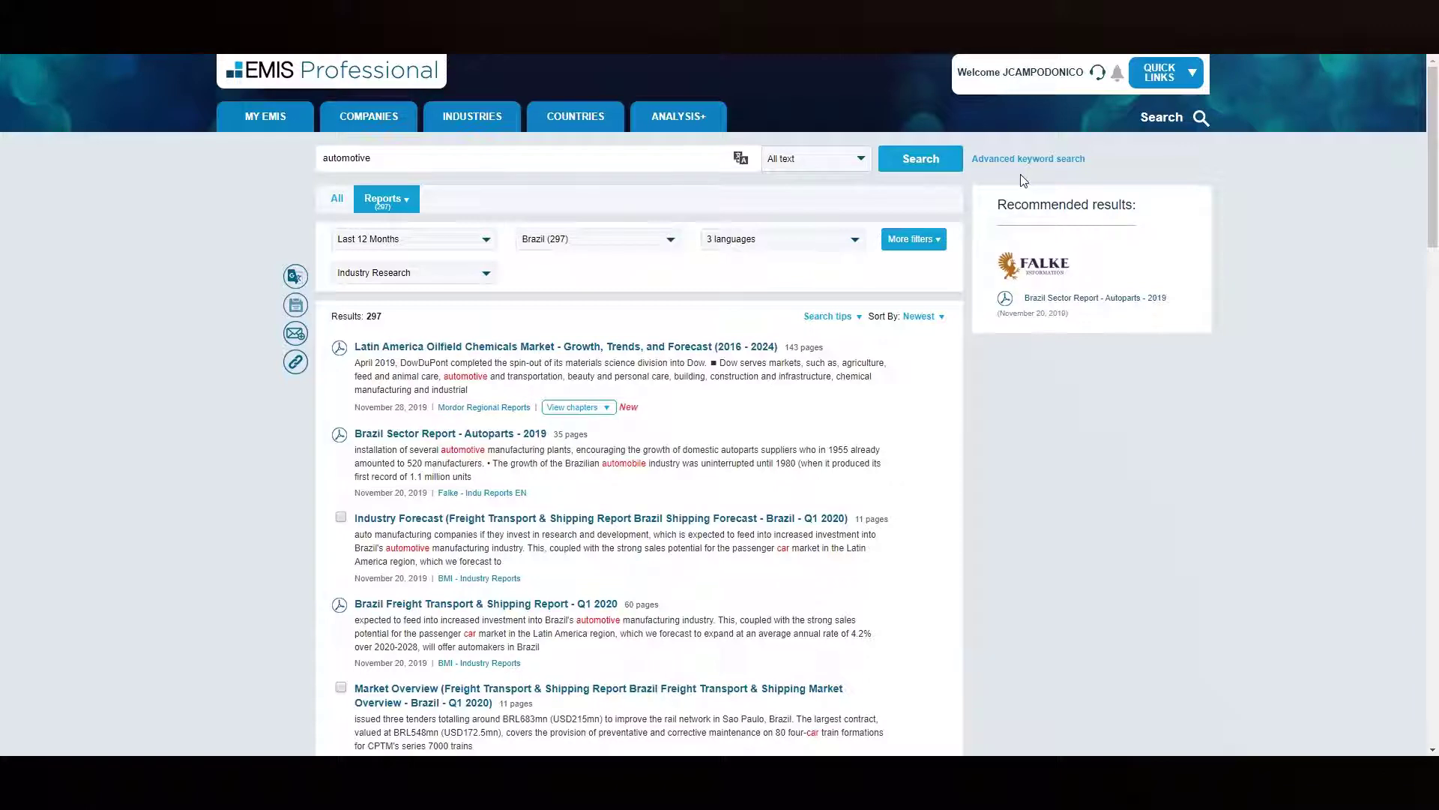
pyautogui.moveTo(1028, 159)
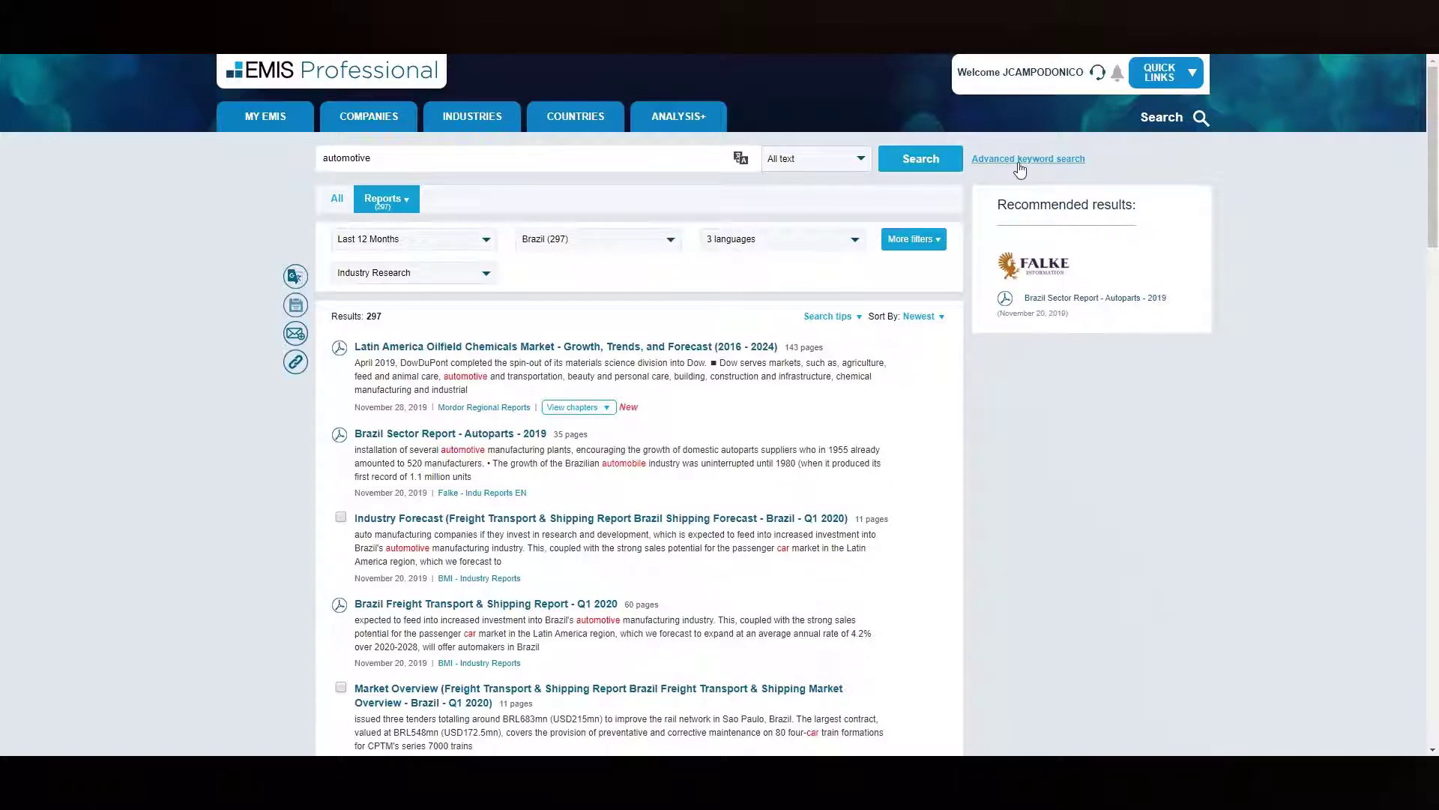
# - Switch to advanced keyword search and restrict 'automotive' to report titles
pyautogui.click(1028, 158)
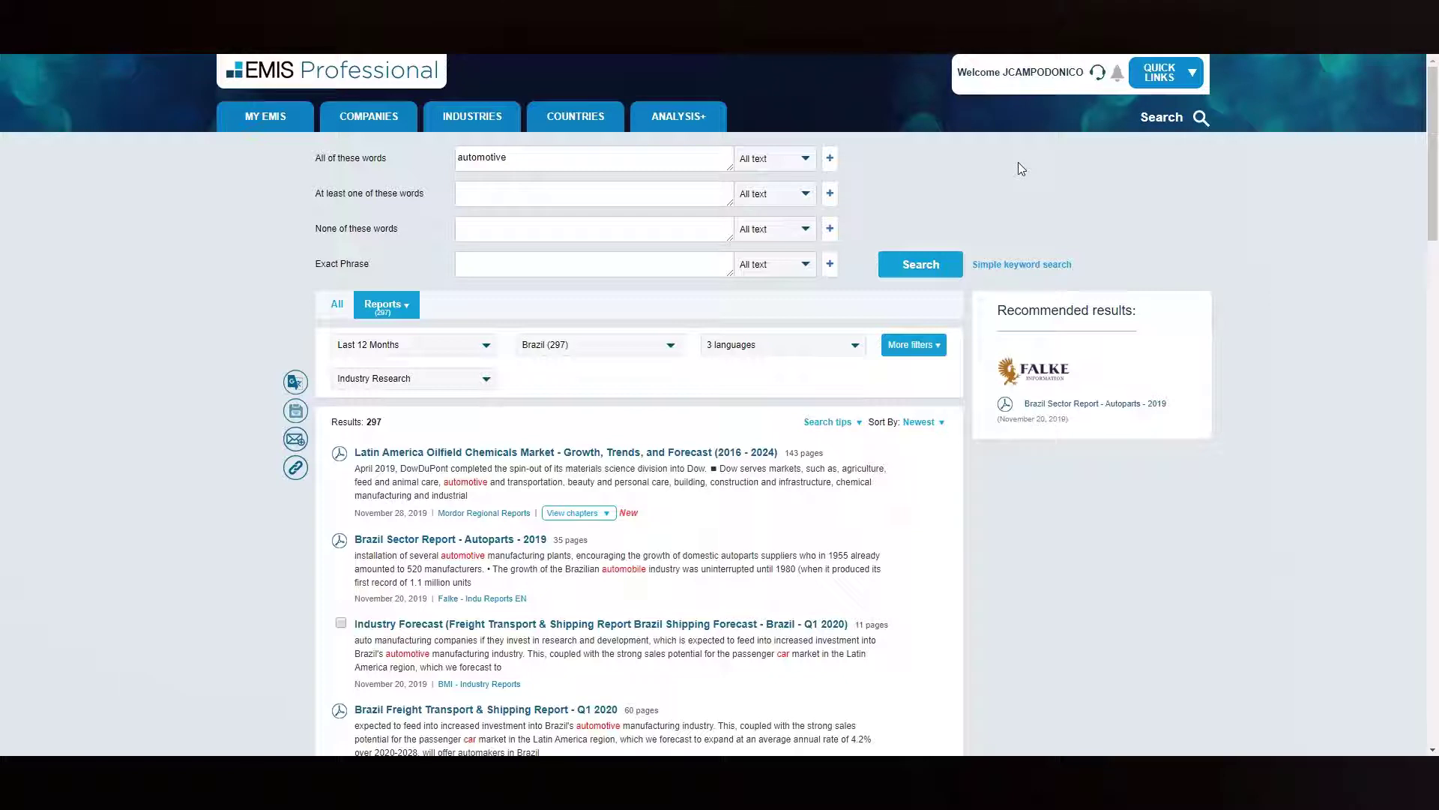
pyautogui.click(774, 158)
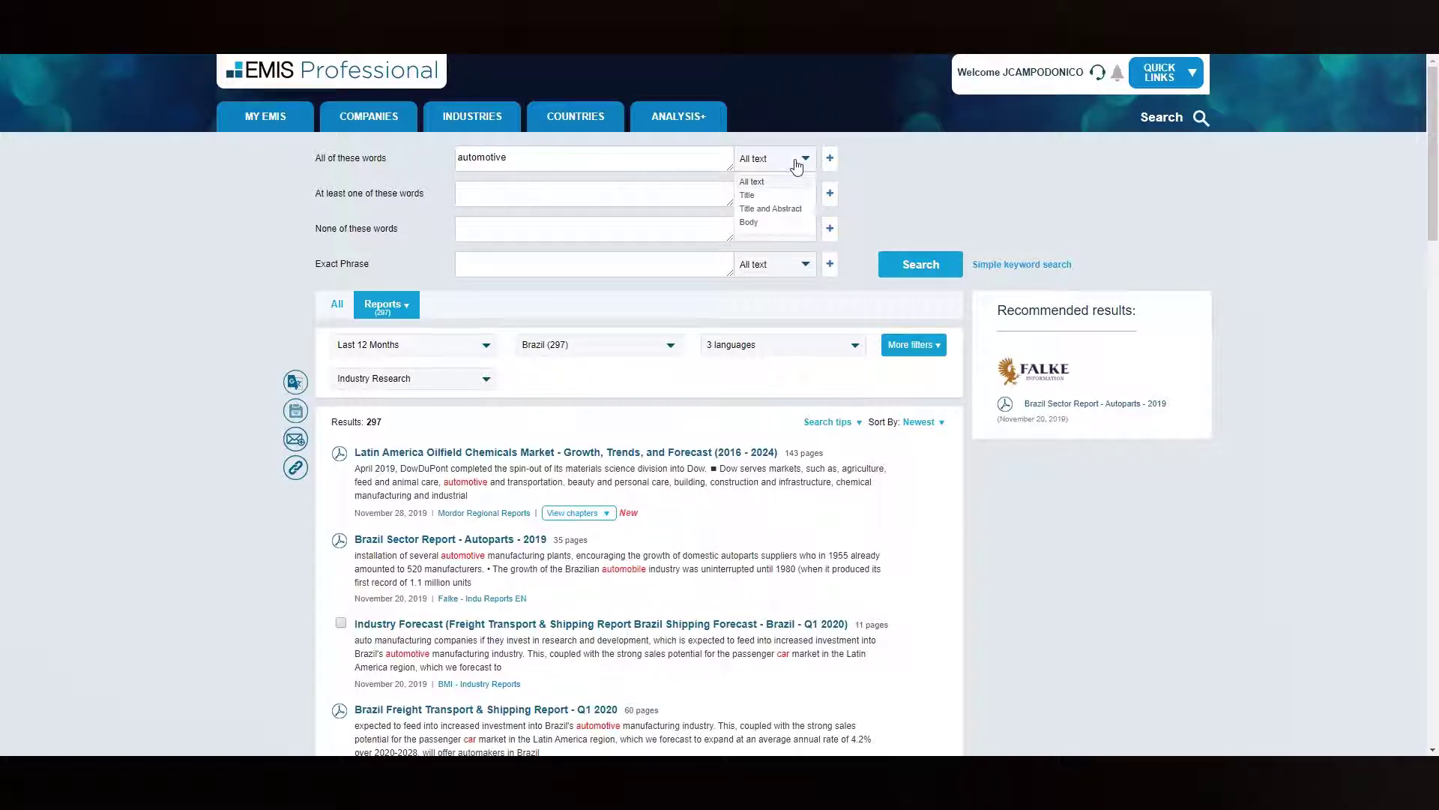
pyautogui.click(748, 195)
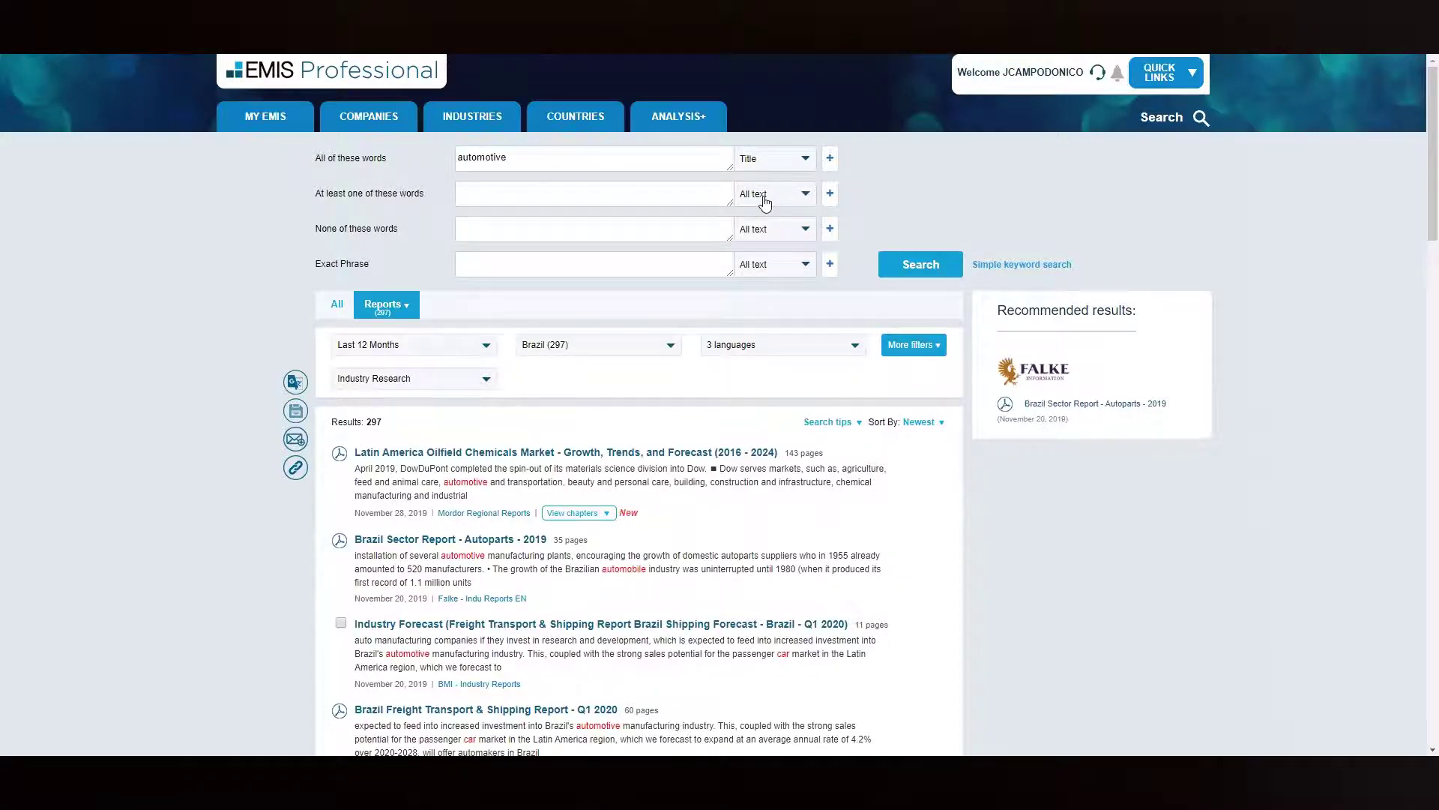
pyautogui.moveTo(797, 180)
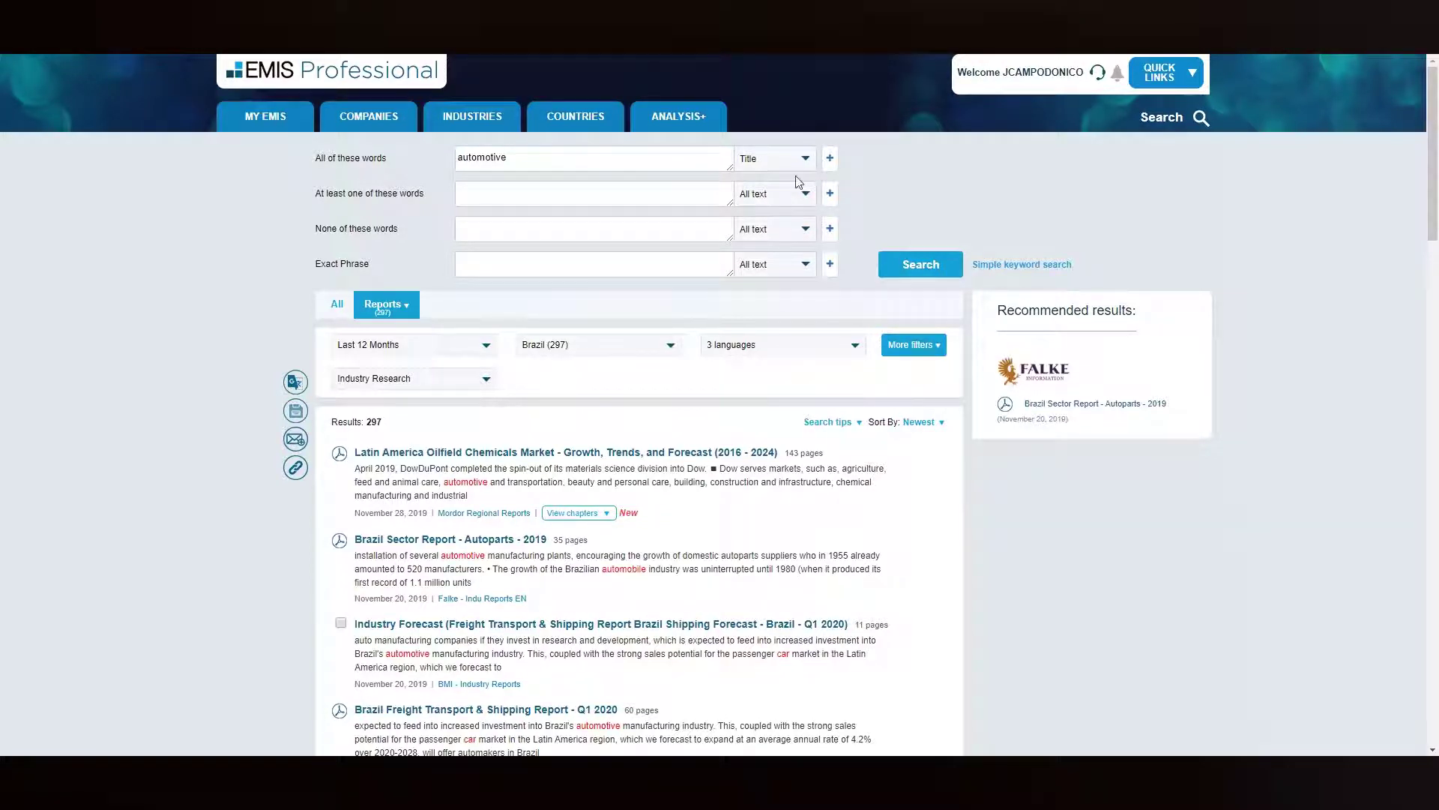
# - Add an 'All of these words' row for 'argentina' matched in Body text
pyautogui.click(828, 158)
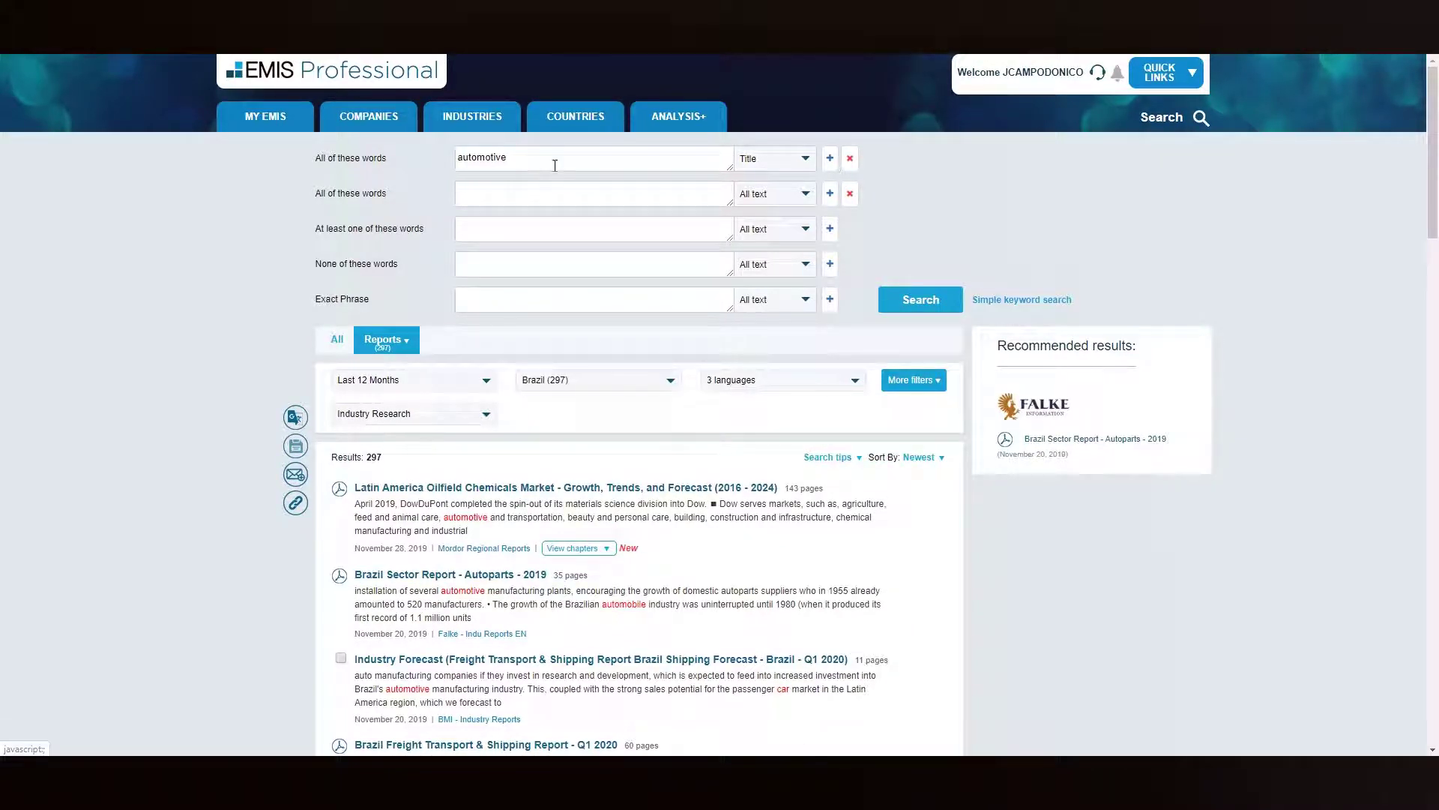
pyautogui.write('at')
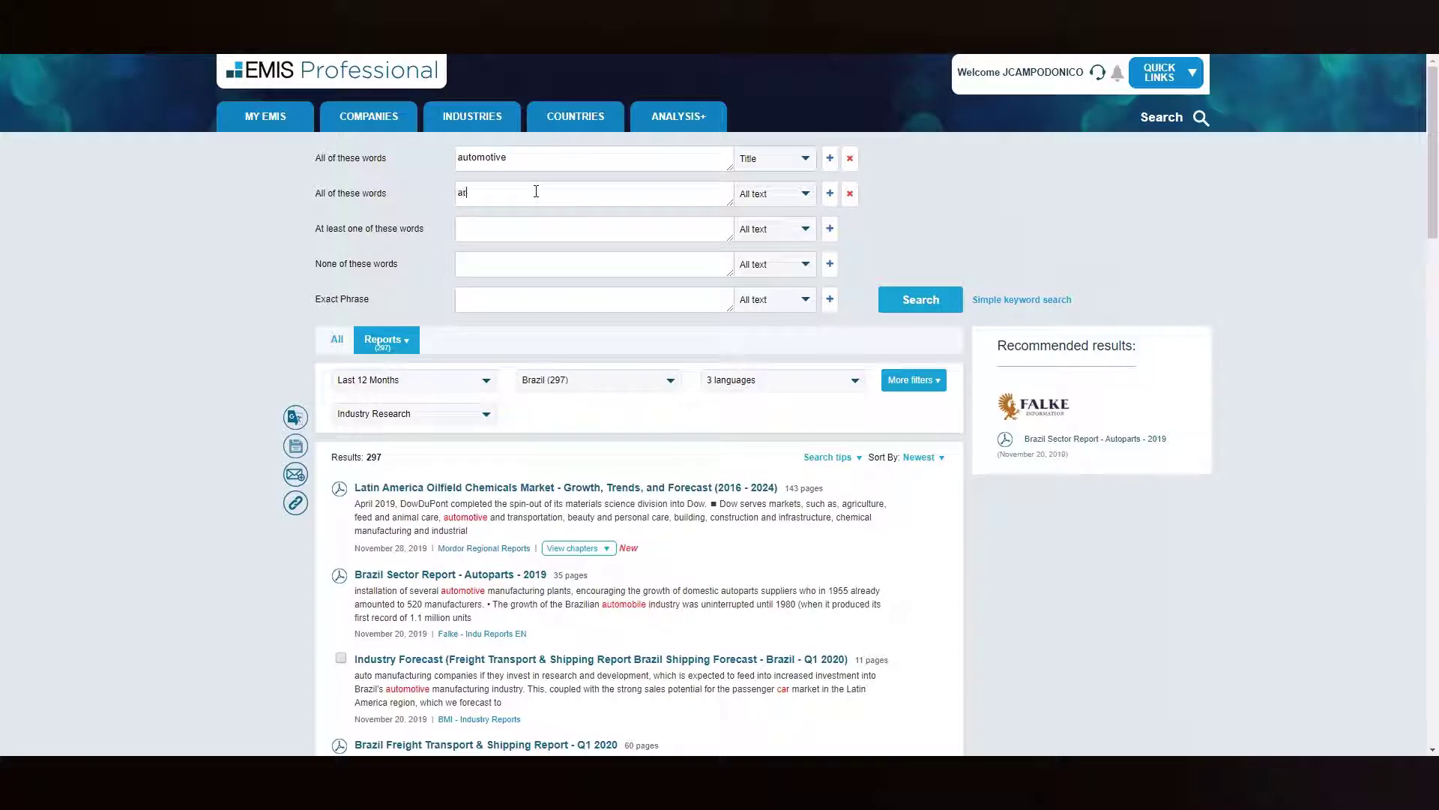
pyautogui.write('rgentina')
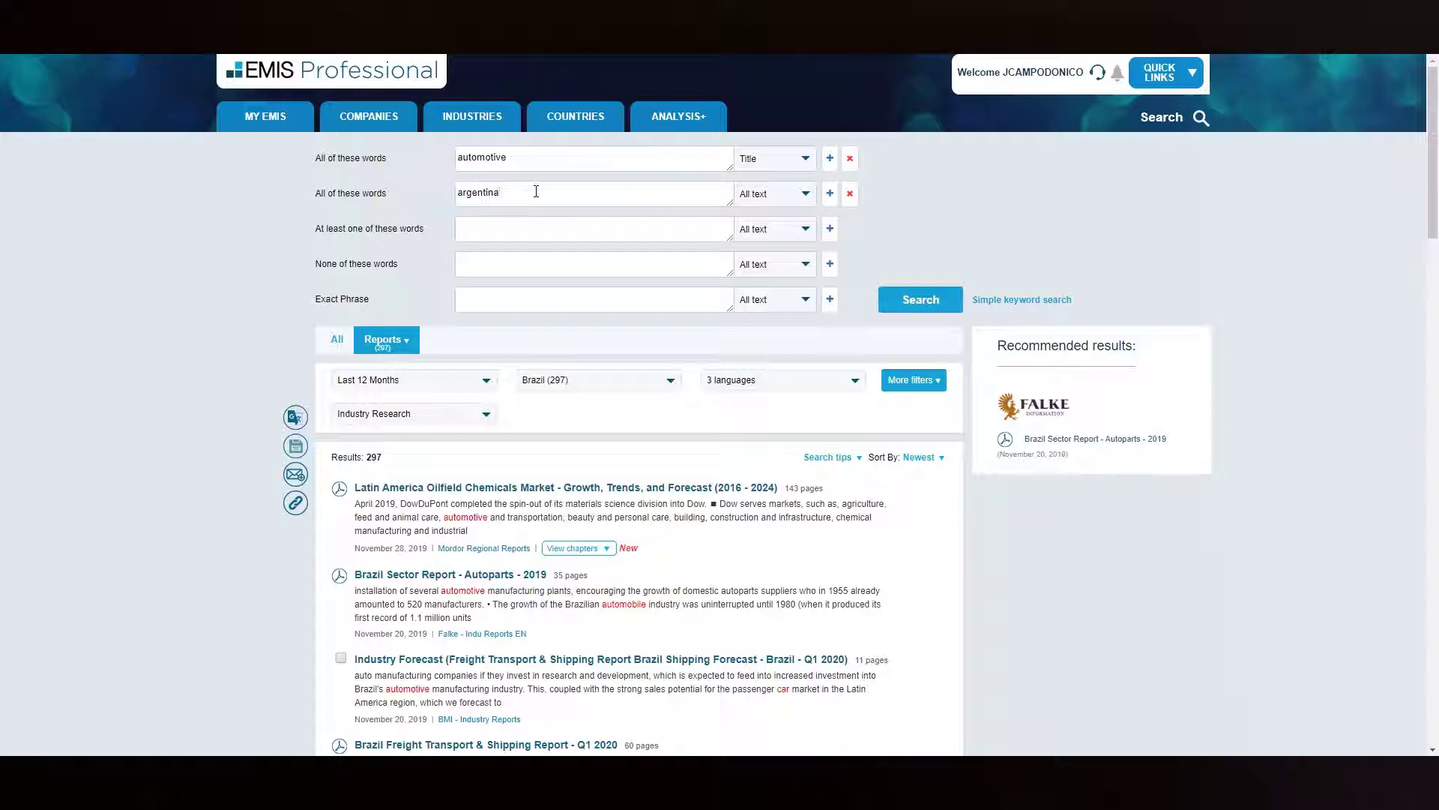
pyautogui.click(803, 194)
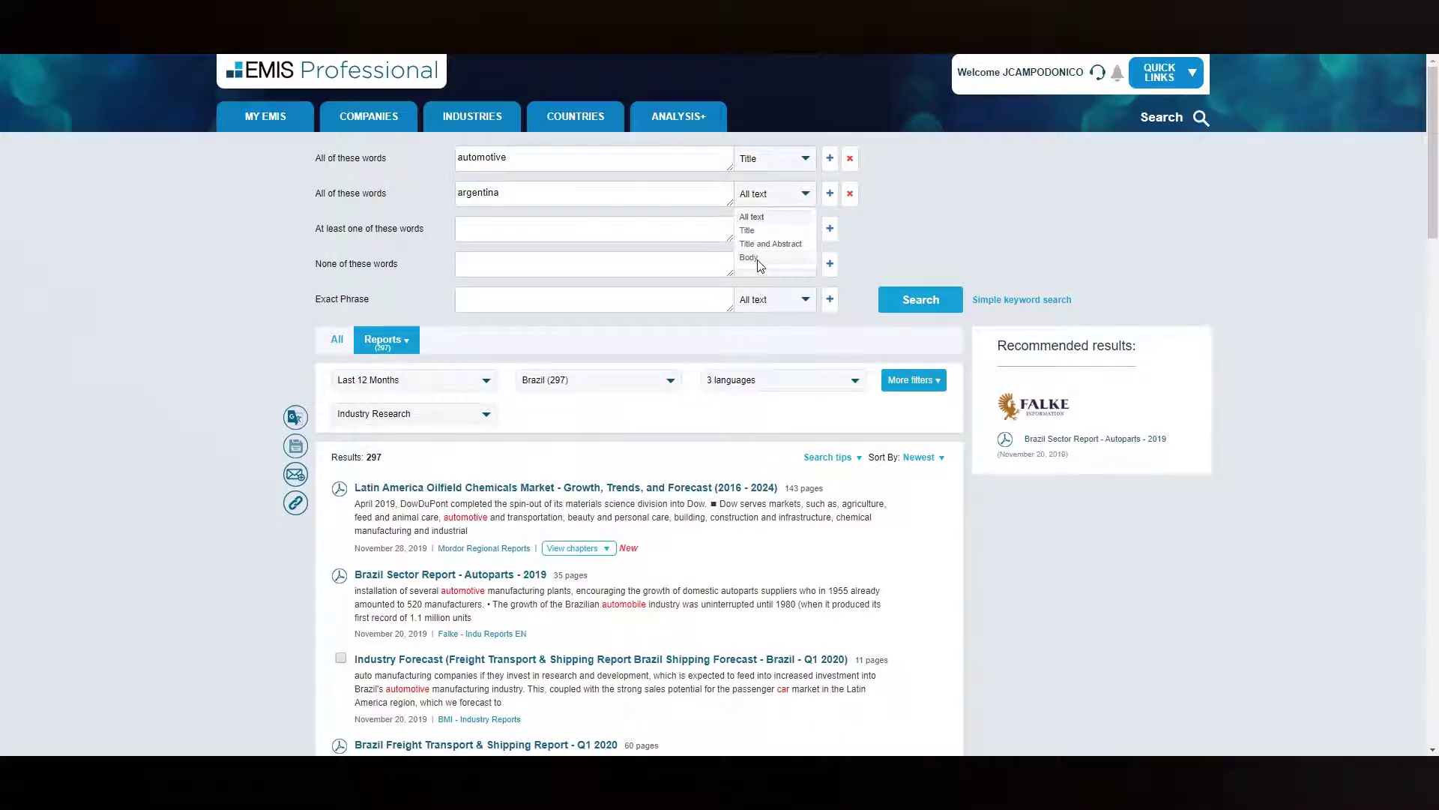
pyautogui.click(749, 257)
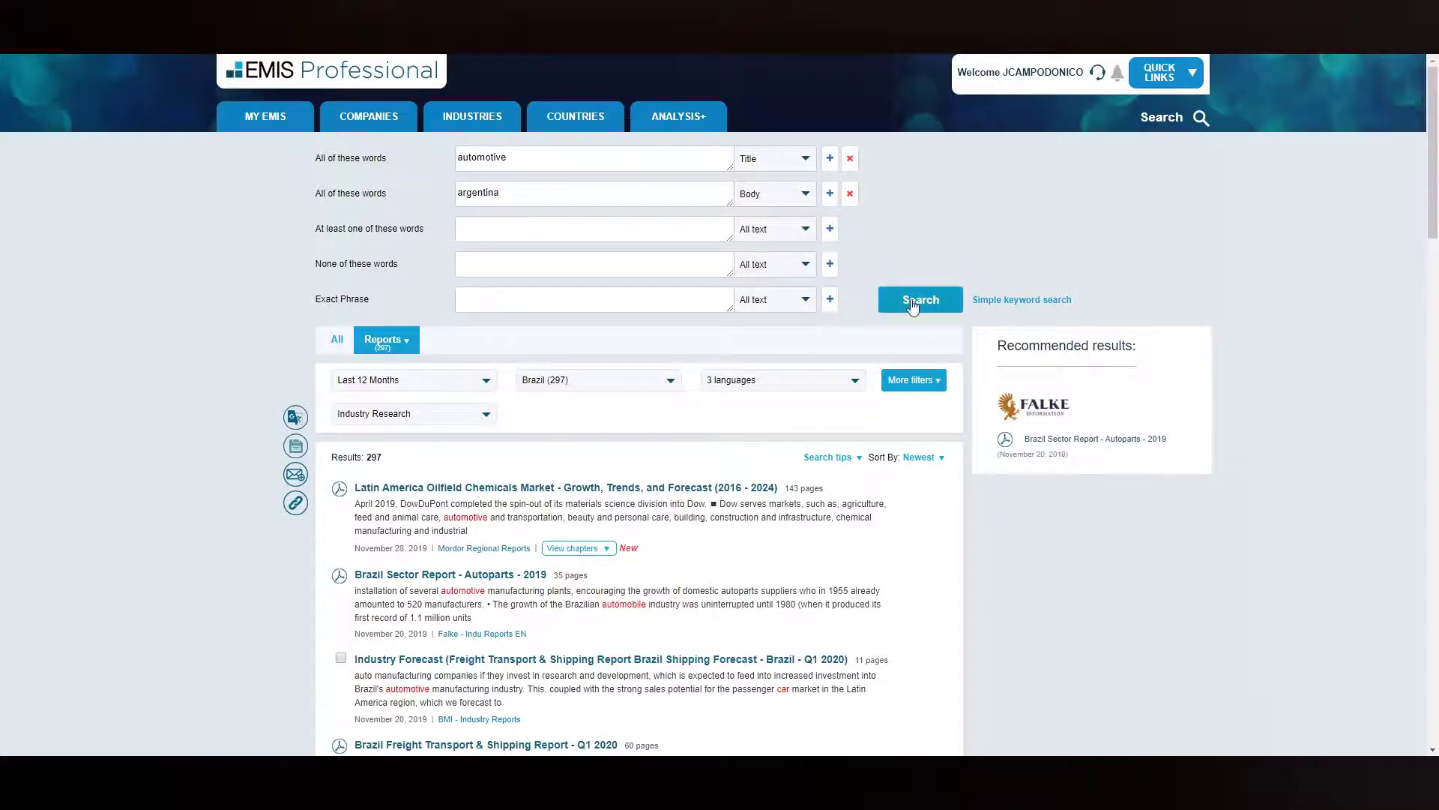
# - Run the advanced search and scroll through the 36 resulting reports
pyautogui.click(919, 299)
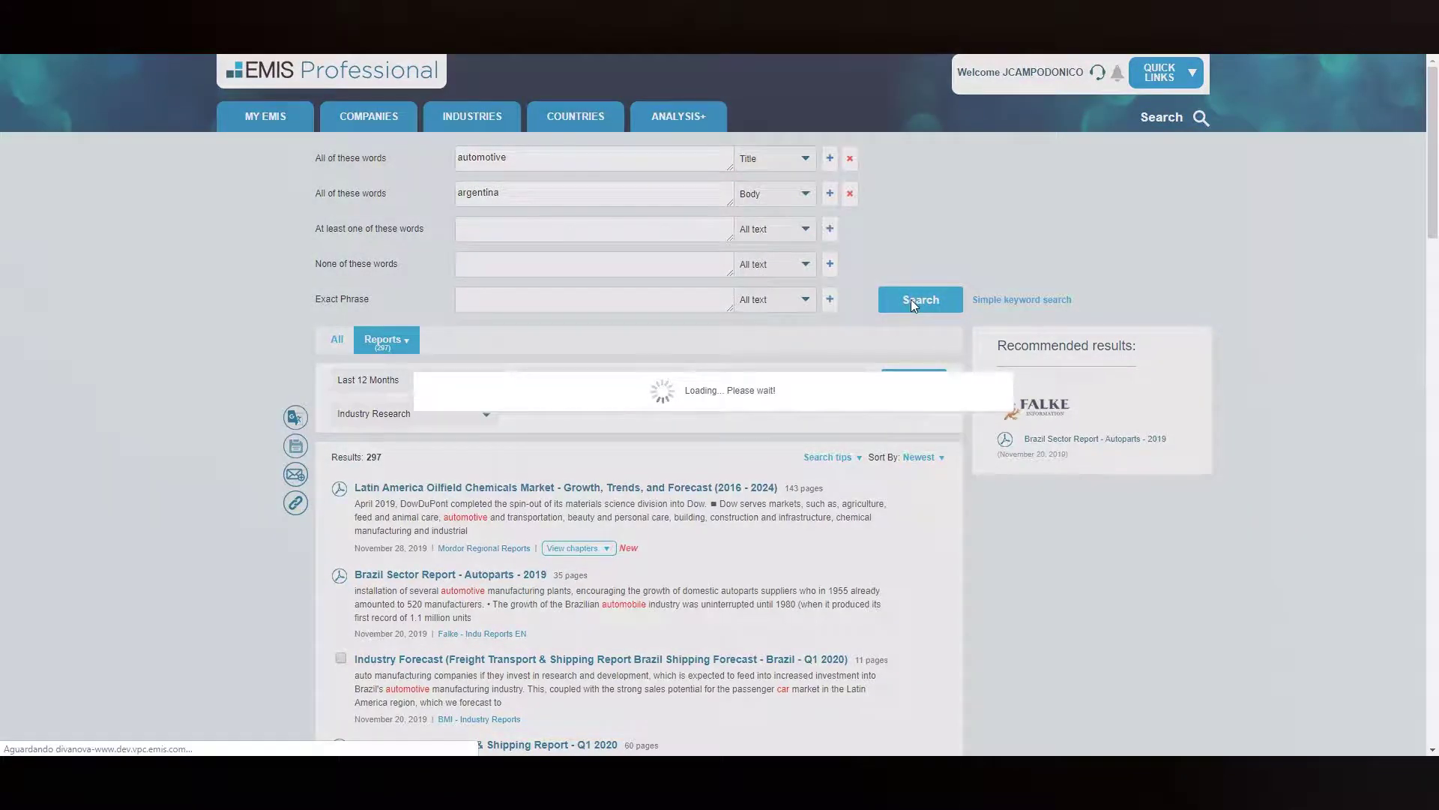
pyautogui.click(919, 299)
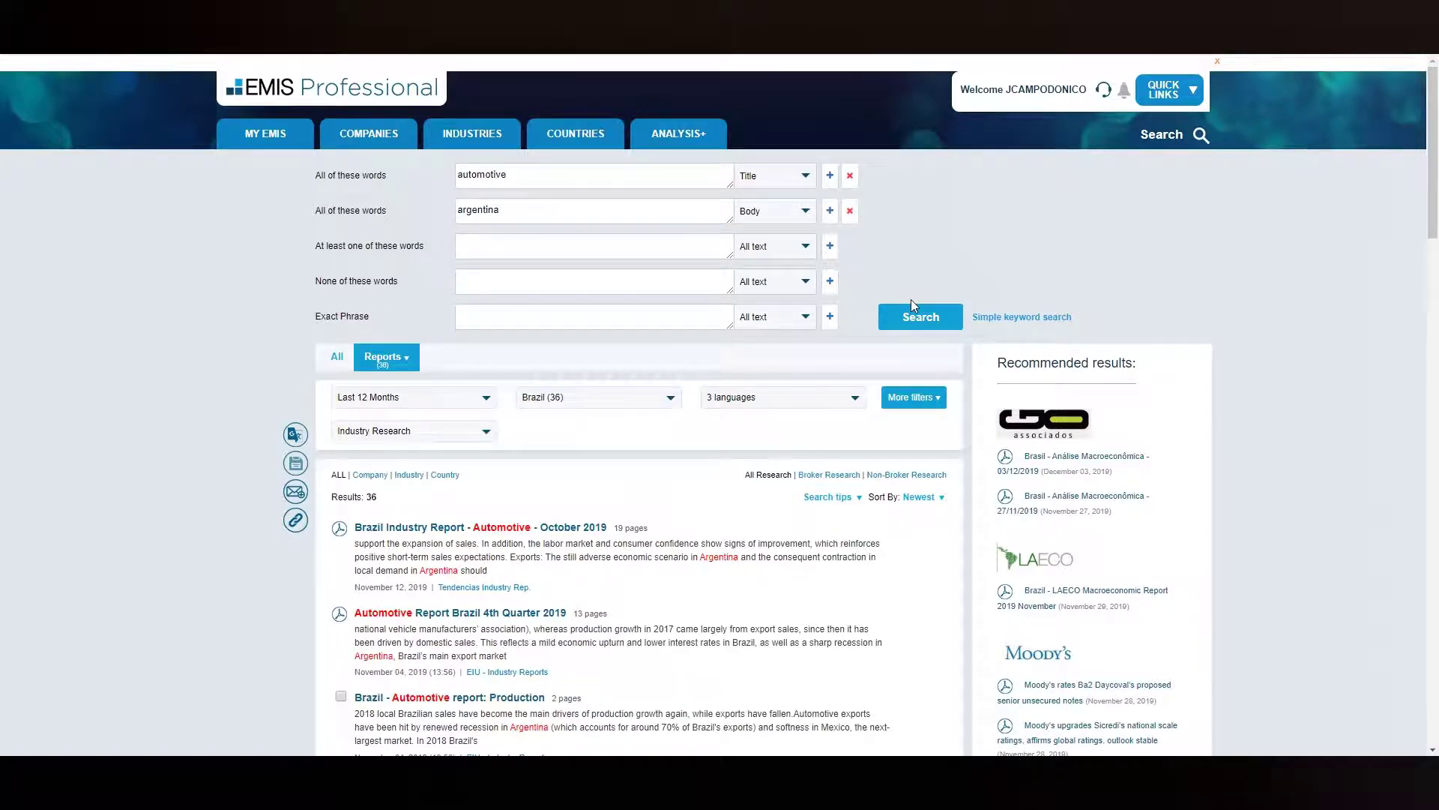
pyautogui.scroll(-3)
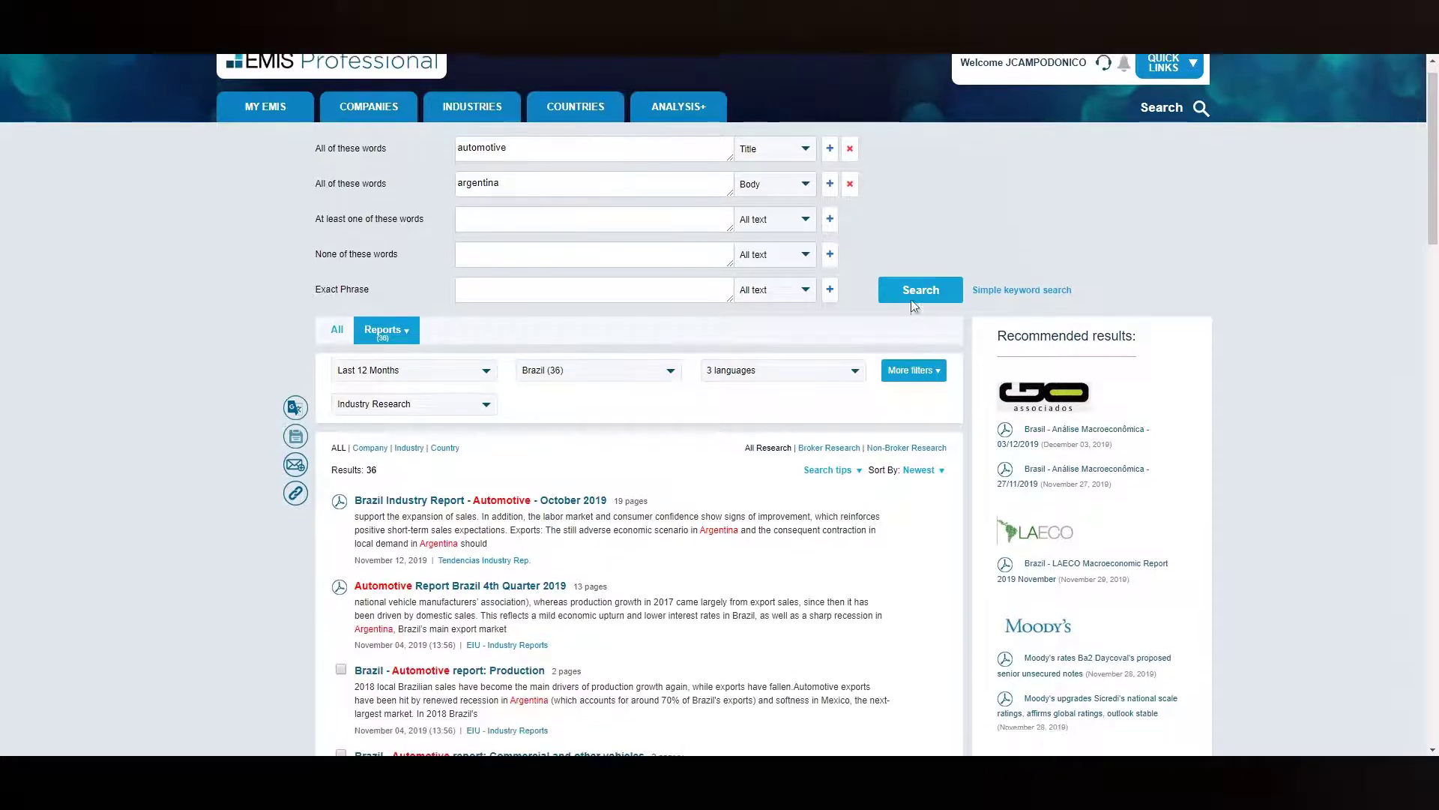
pyautogui.scroll(-3)
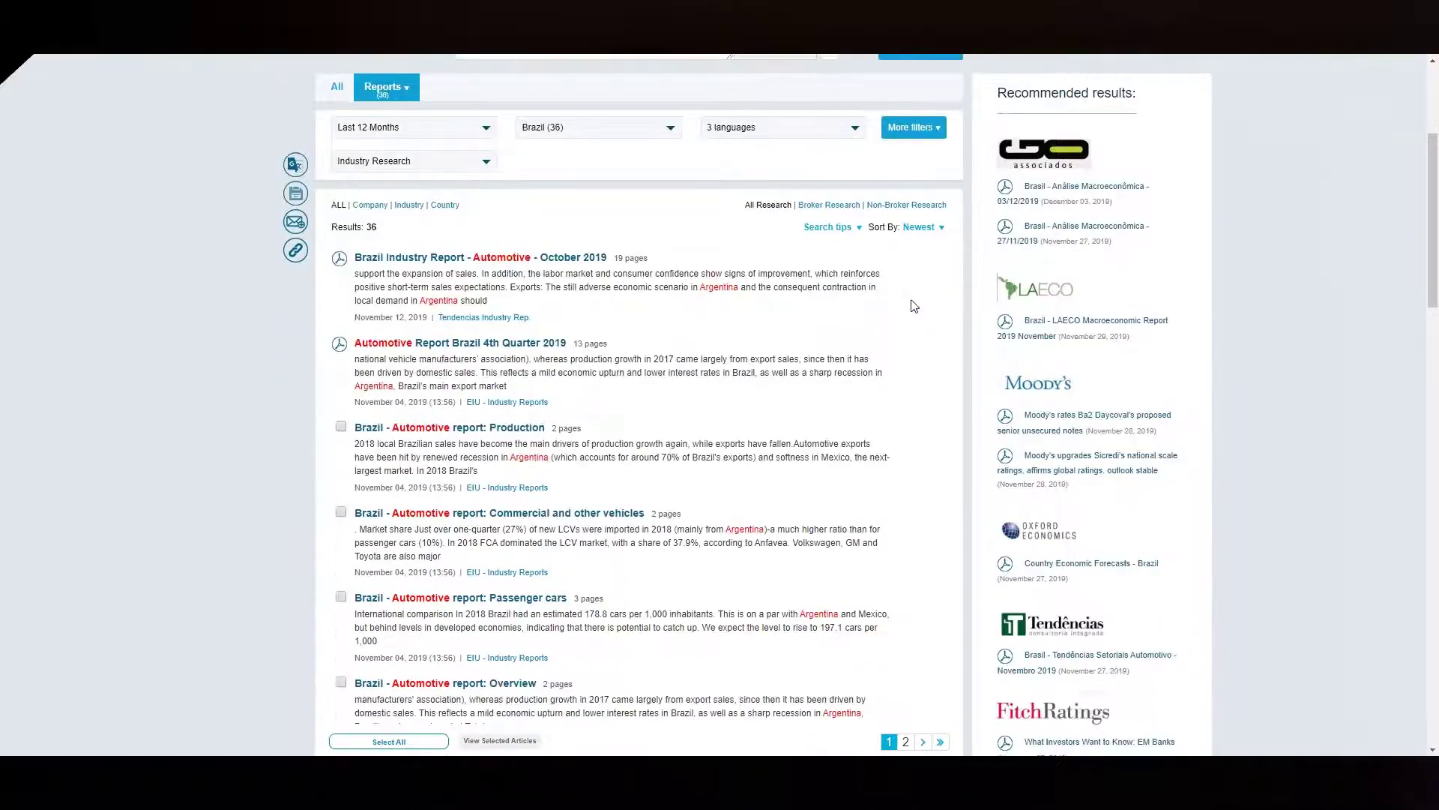